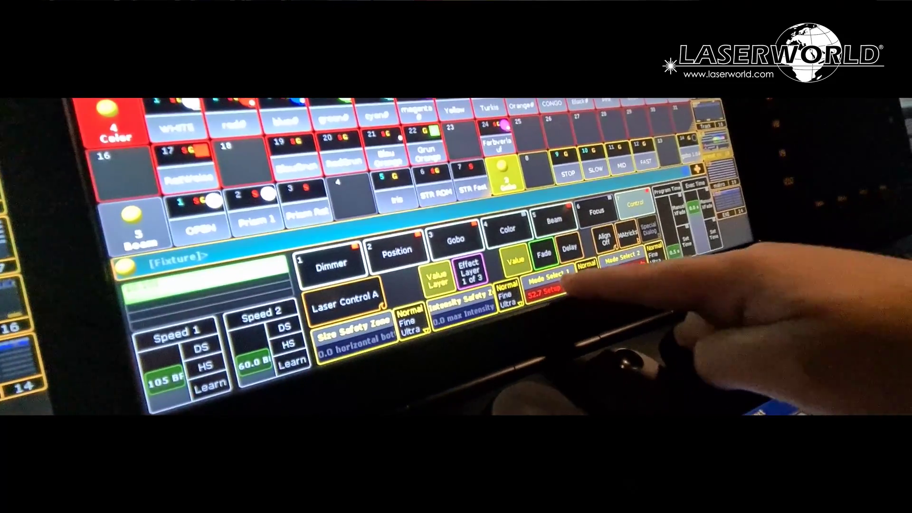
# - Bring up the value calculator for the laser's Mode Select 1 channel, currently Setup Mode
pyautogui.click(547, 286)
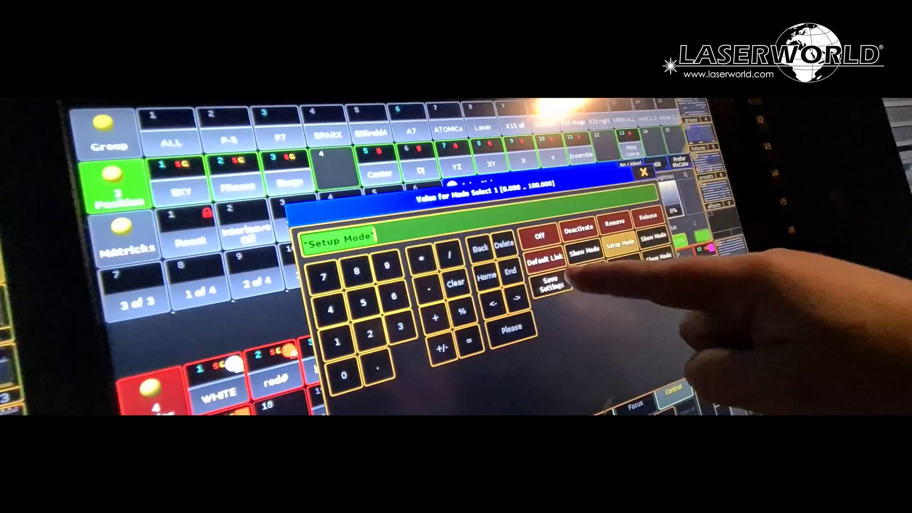